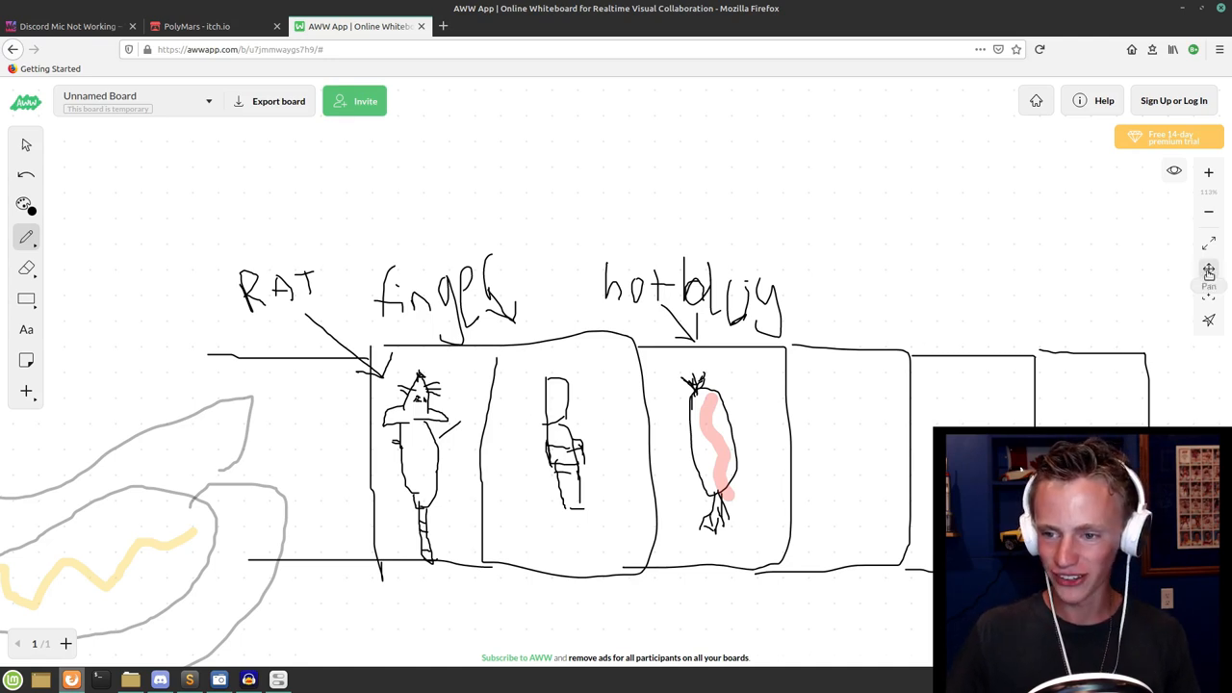
- Launch ./Hotdog from the Hotdog-Inspector folder to open the HotDog Inspector v1.0 game window
scroll("down", 3)
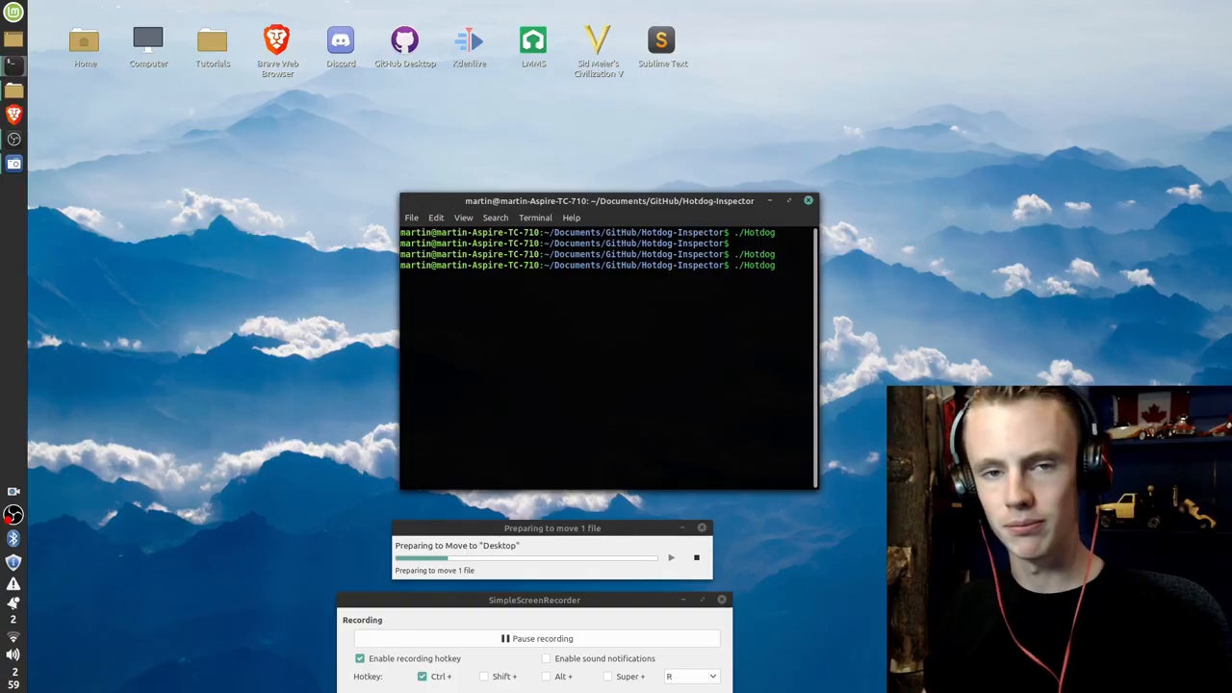
key("Return")
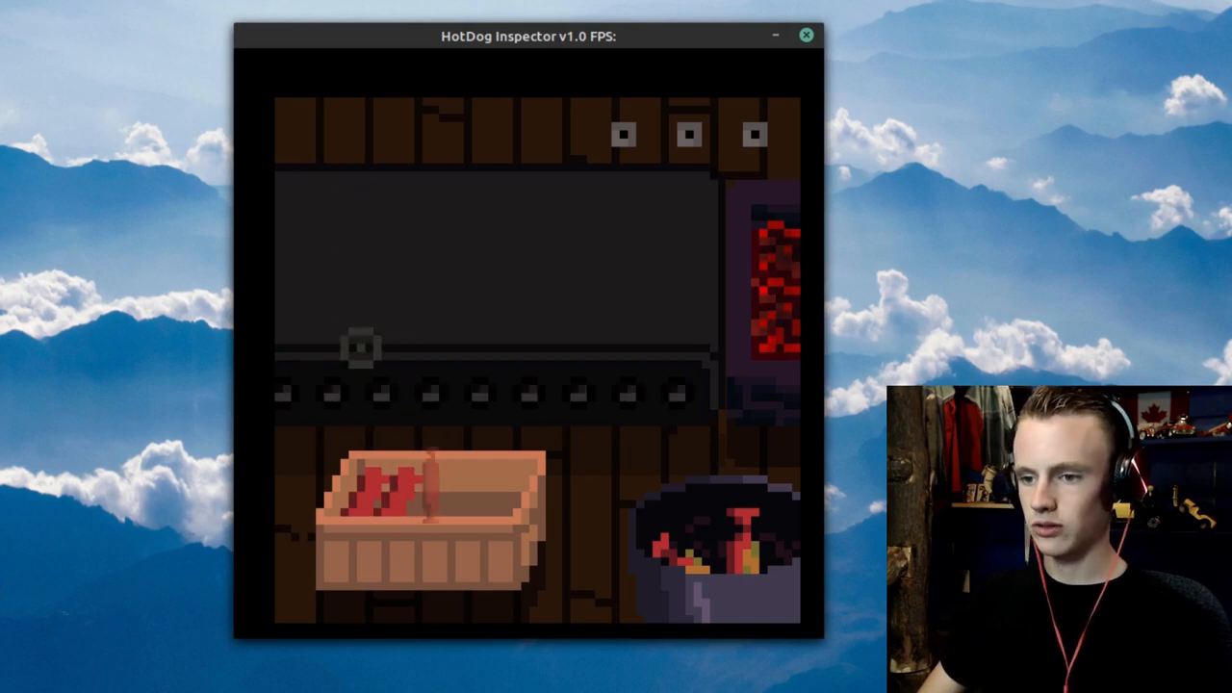